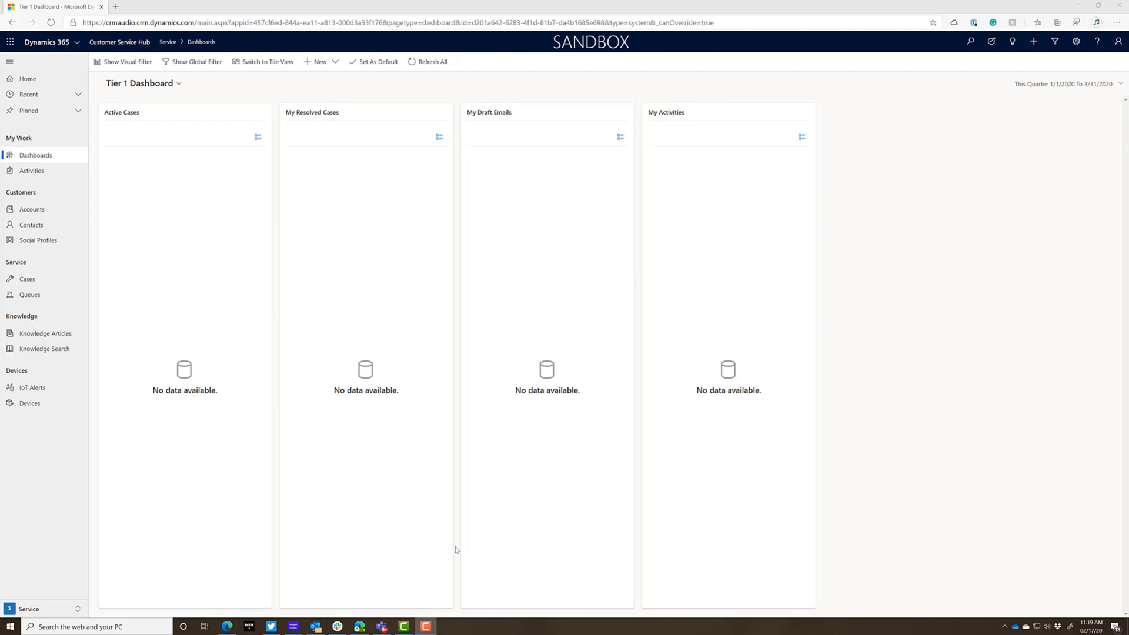
mouse_move(374, 560)
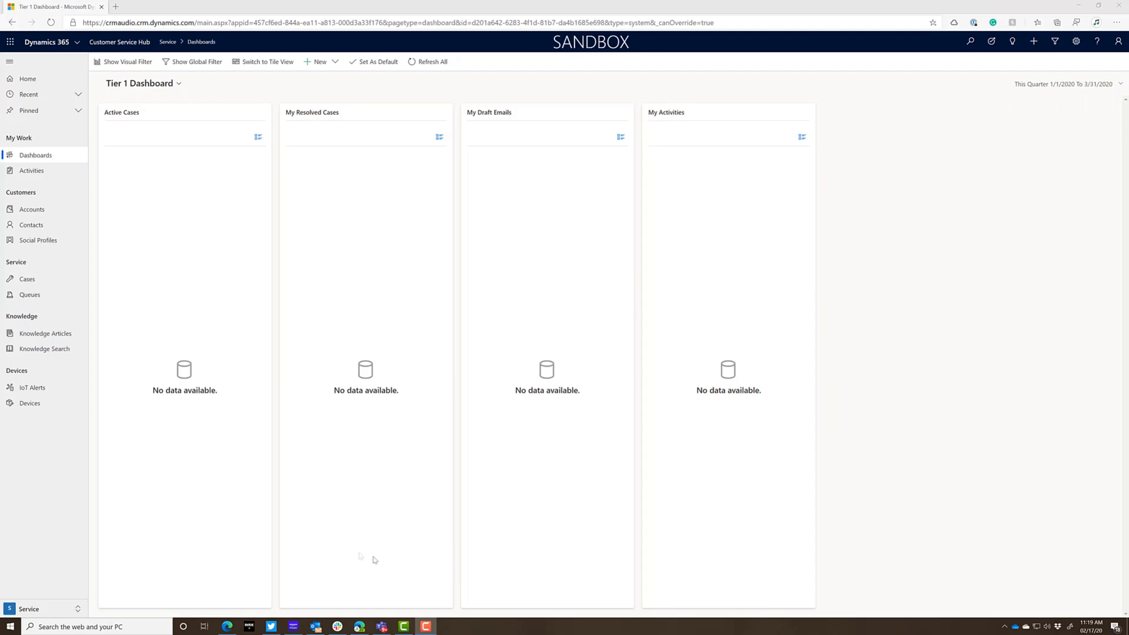
mouse_move(207, 447)
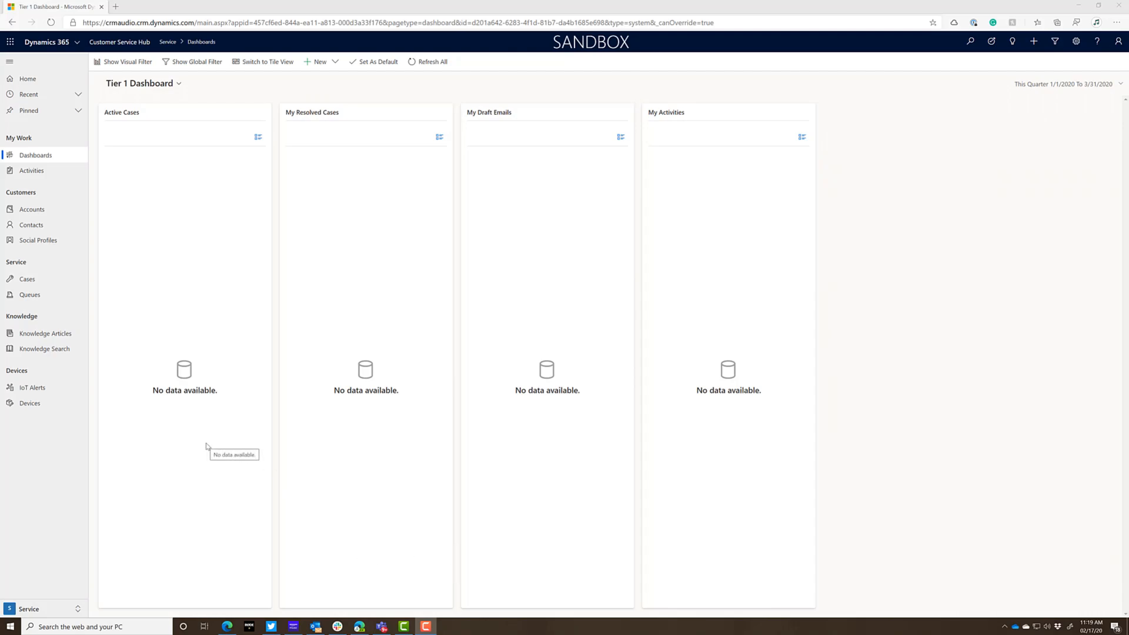
mouse_move(191, 434)
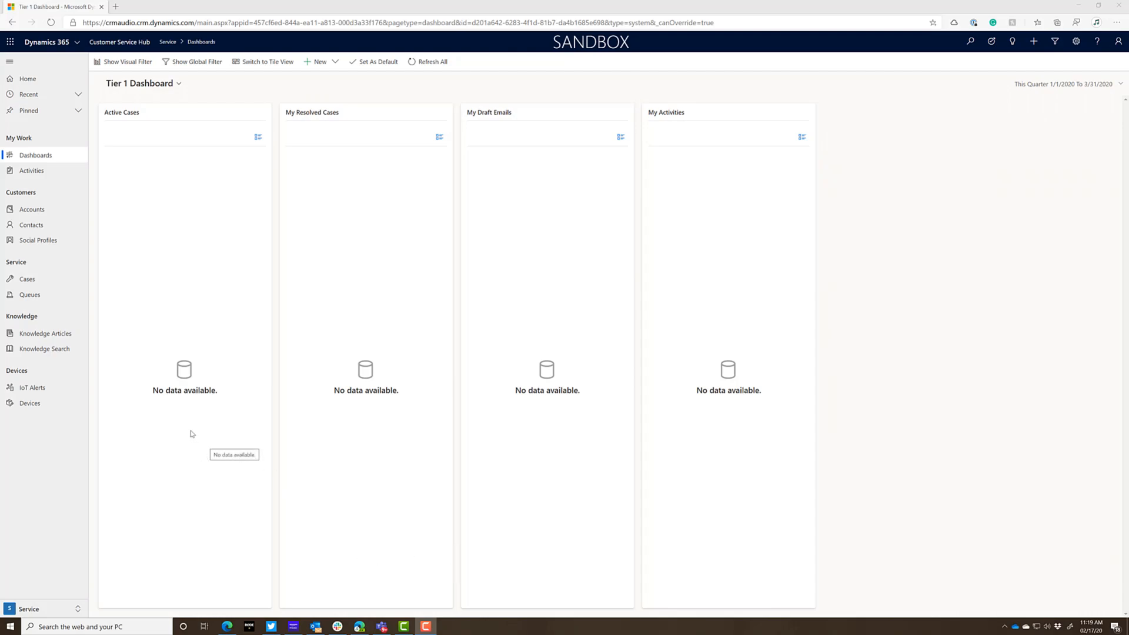
mouse_move(187, 425)
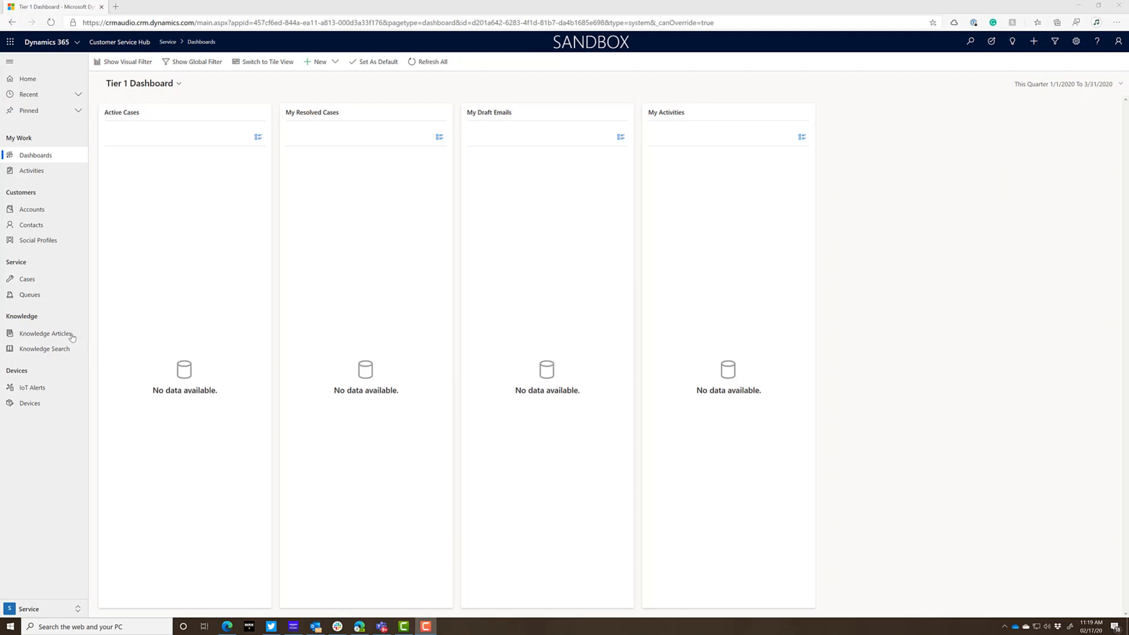
mouse_move(46, 333)
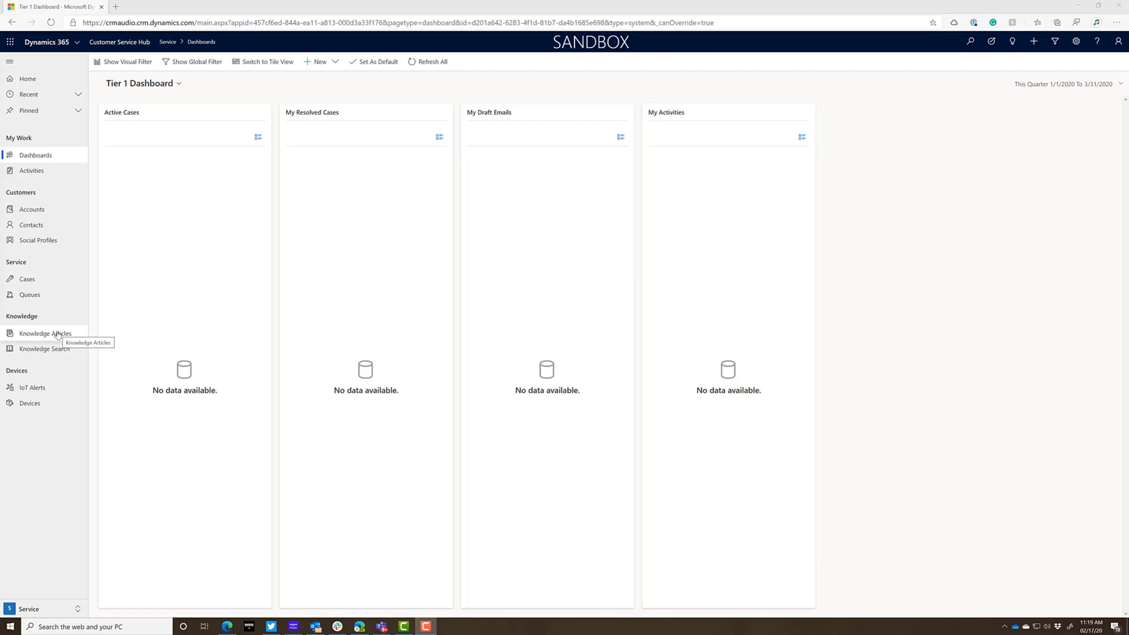
Leave the Tier 1 Dashboard for the Knowledge Articles area via the sitemap
left_click(45, 333)
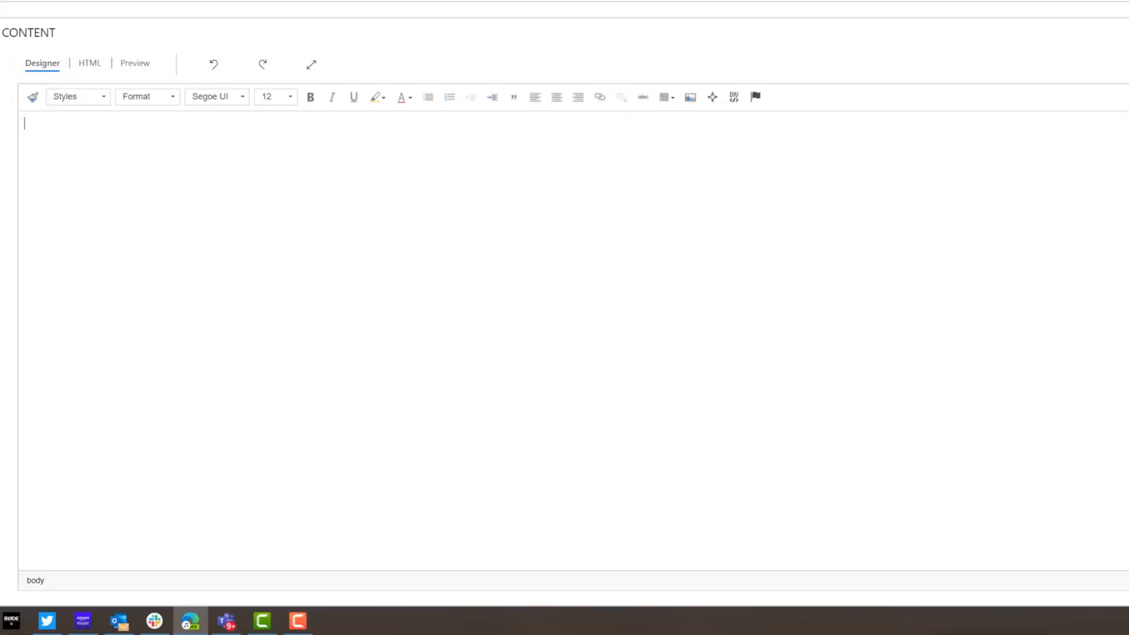
mouse_move(367, 57)
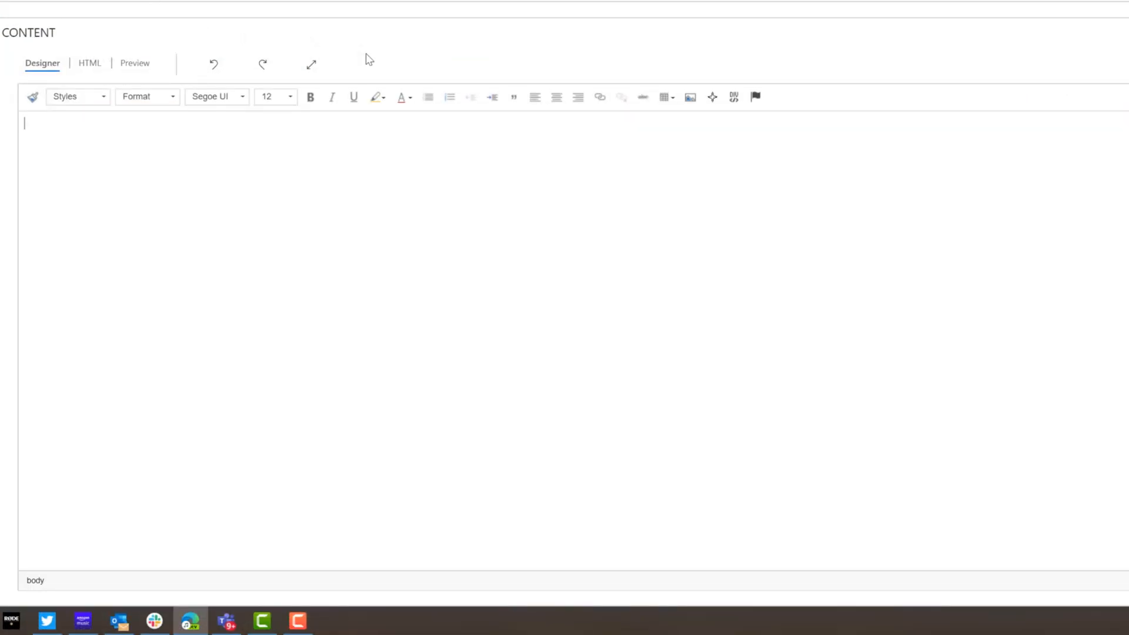
Begin inserting an image into the new article's content, choosing the From File source
left_click(689, 98)
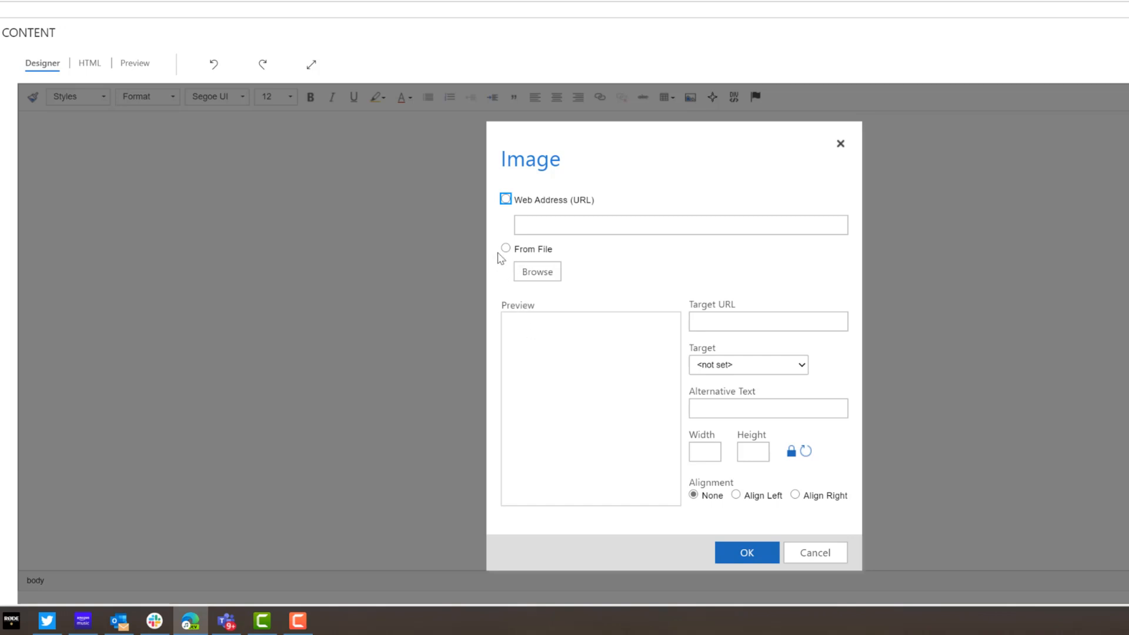
left_click(505, 248)
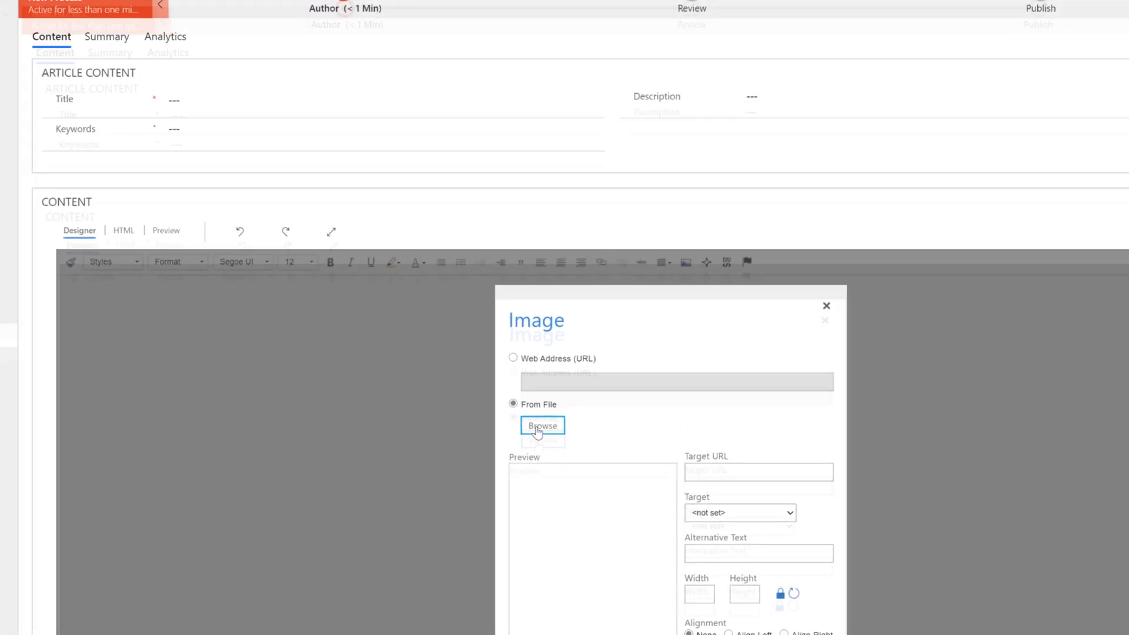
Browse the computer's files and load the portrait JPG as the article's image
left_click(540, 426)
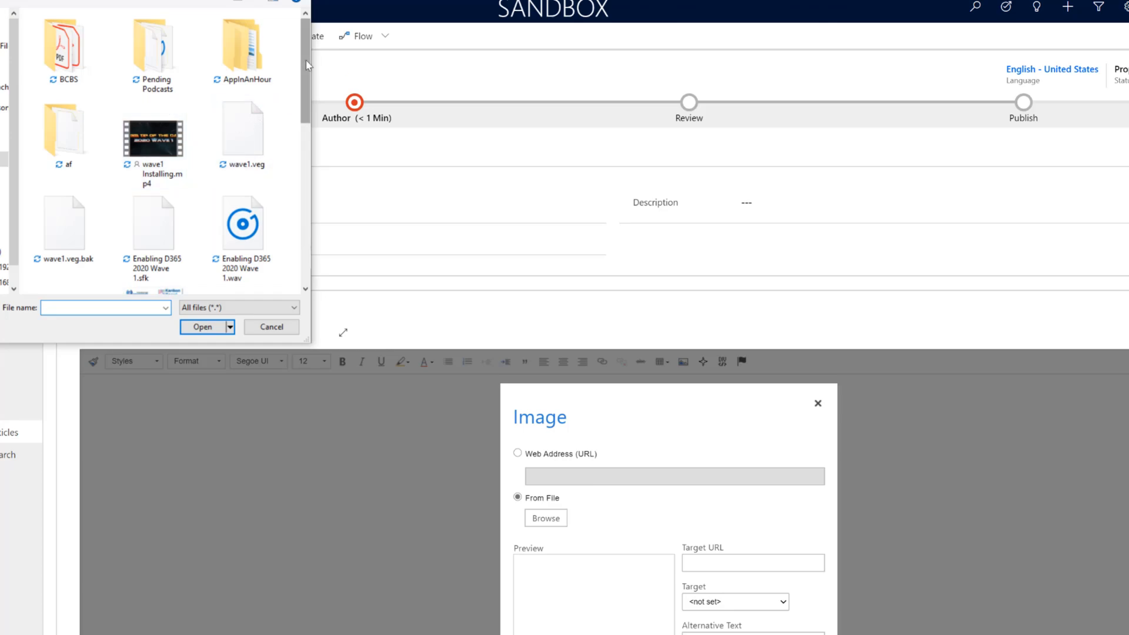
scroll("down", 3)
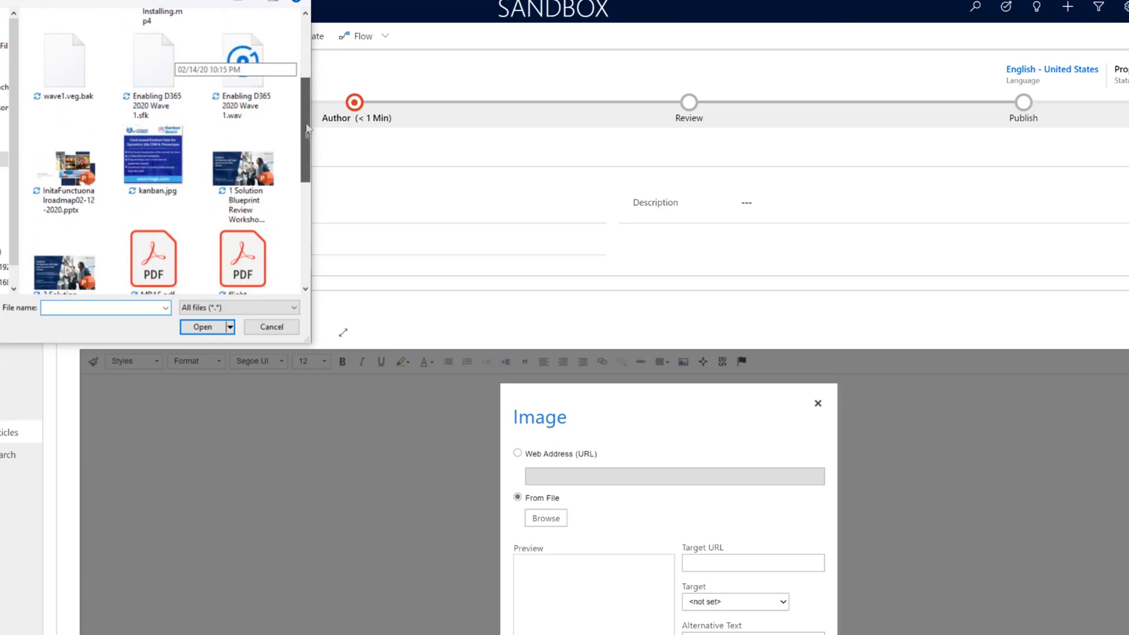
scroll("down", 3)
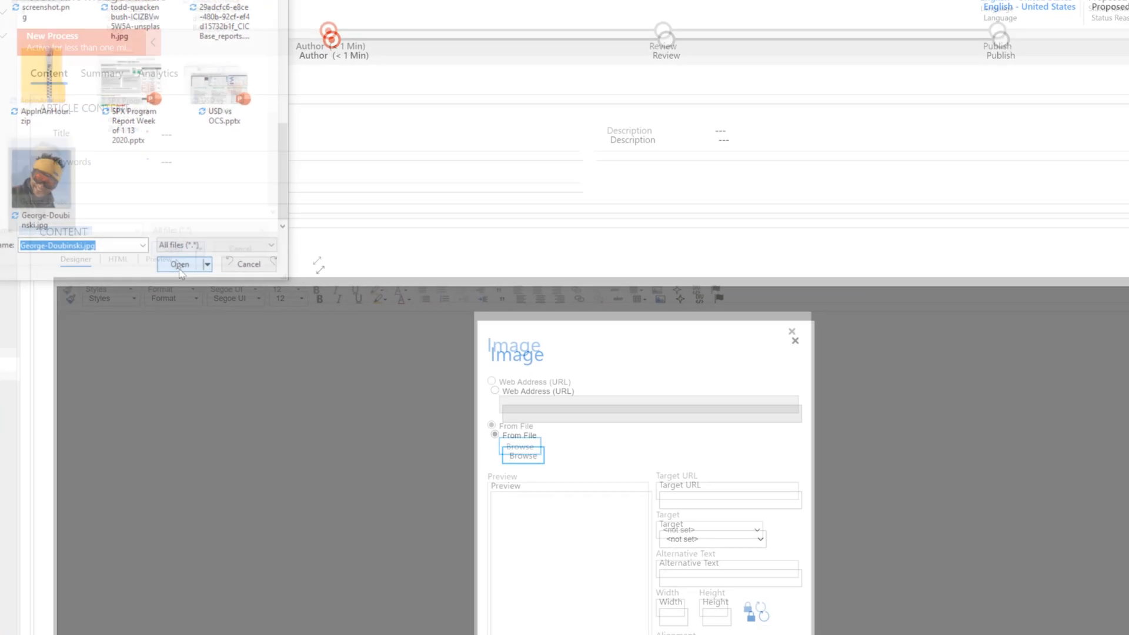
left_click(179, 264)
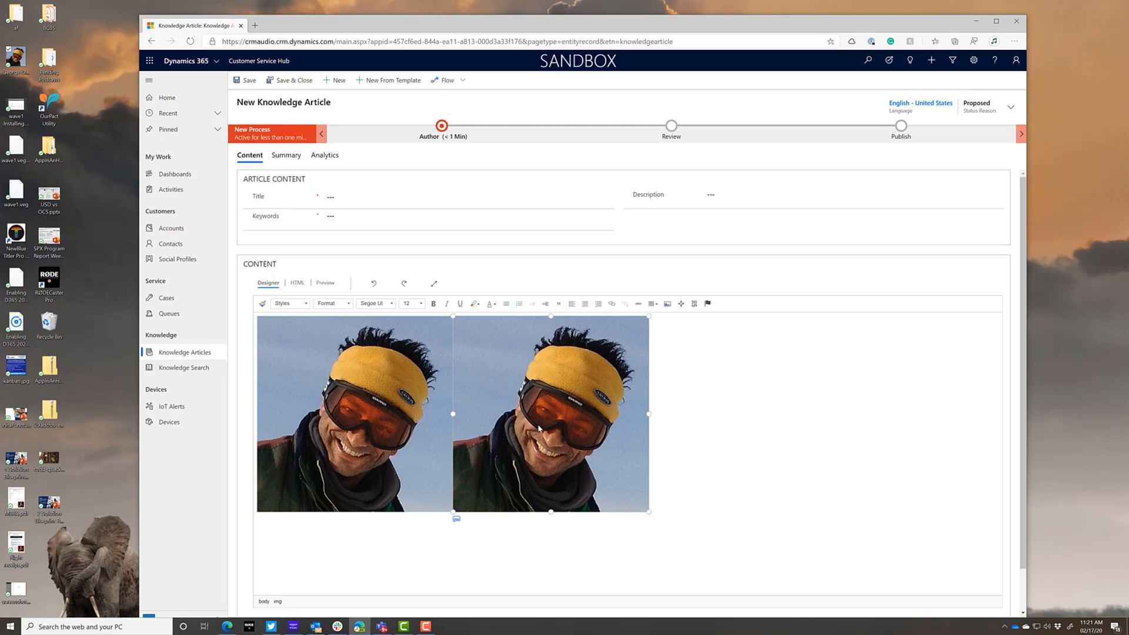
mouse_move(538, 430)
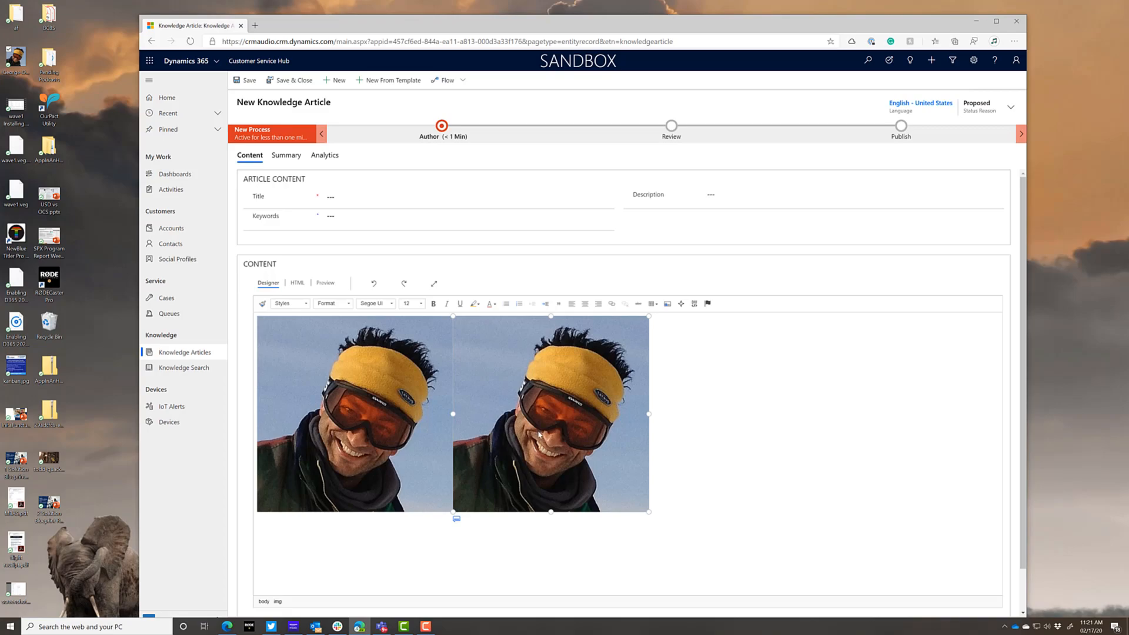